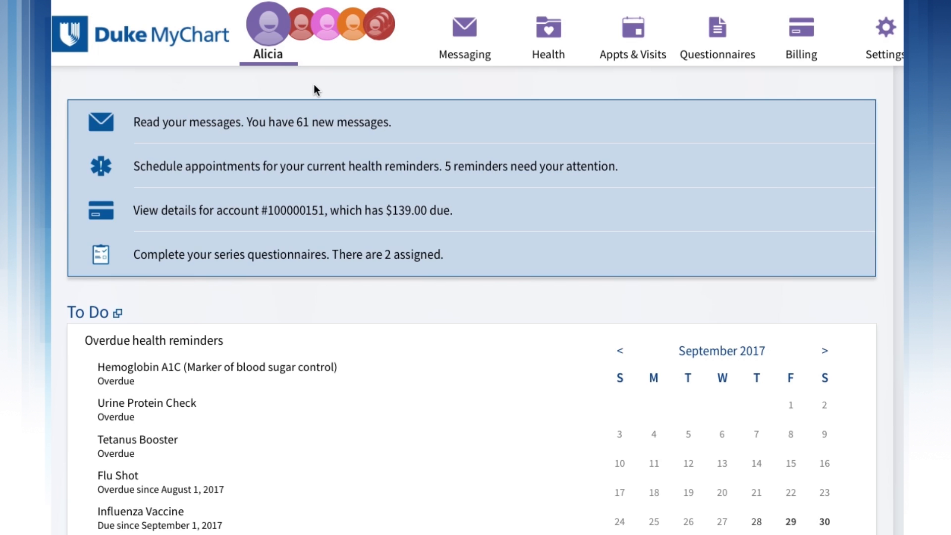
# Step: Show the Appts & Visits menu from Alicia's MyChart home page
pyautogui.click(631, 36)
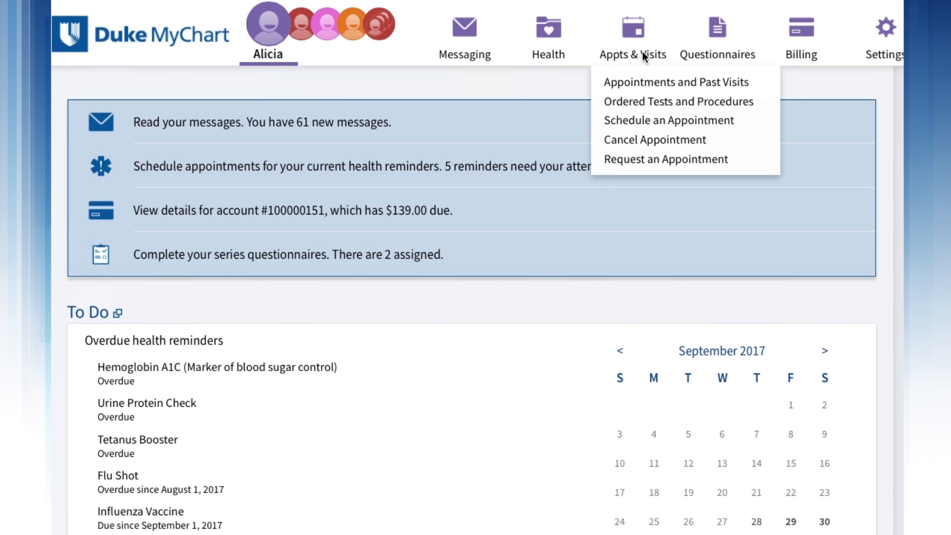
pyautogui.moveTo(647, 88)
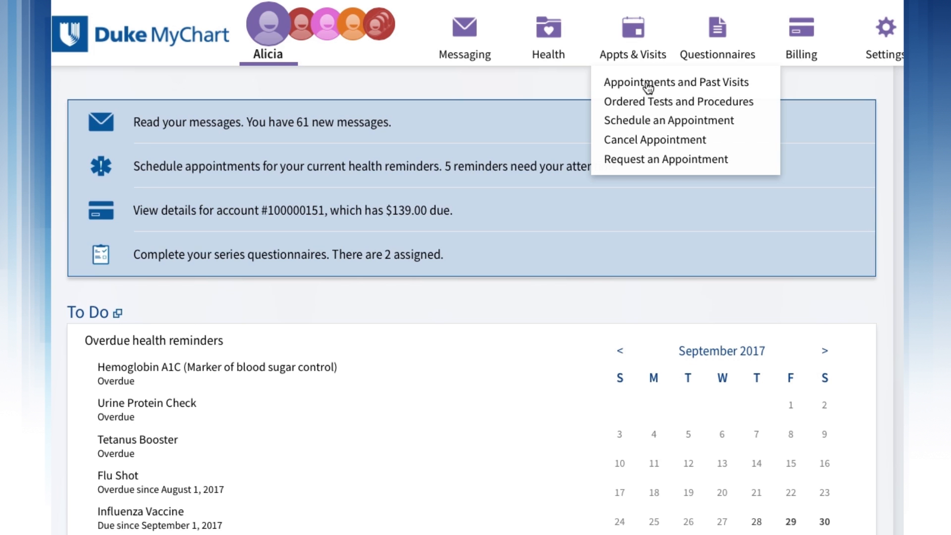
# Step: Go to Appointments and Past Visits and filter the list to Upcoming Only
pyautogui.click(675, 82)
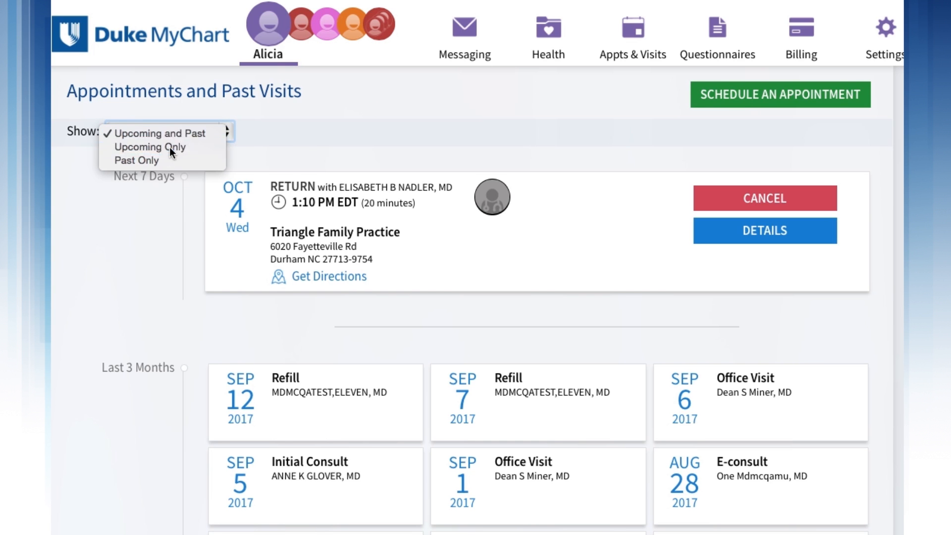
pyautogui.click(151, 146)
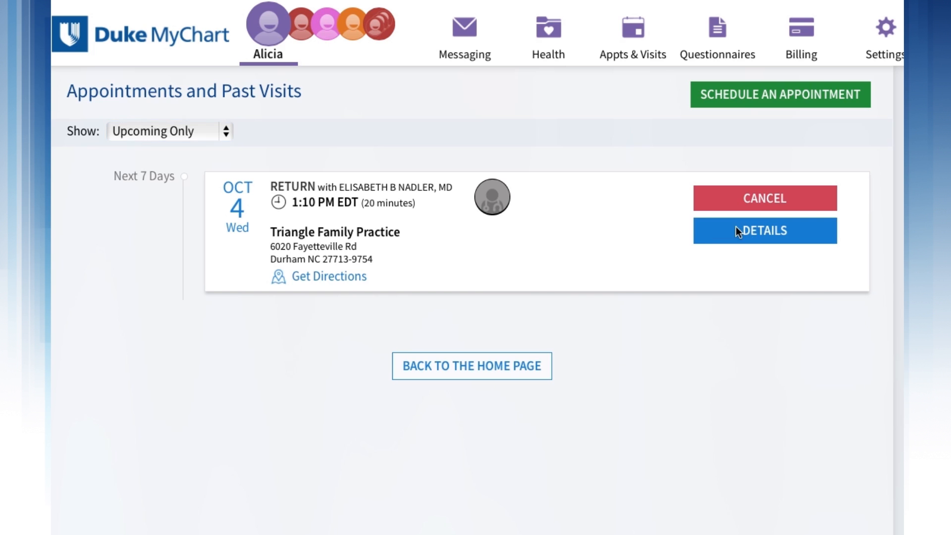
pyautogui.click(764, 230)
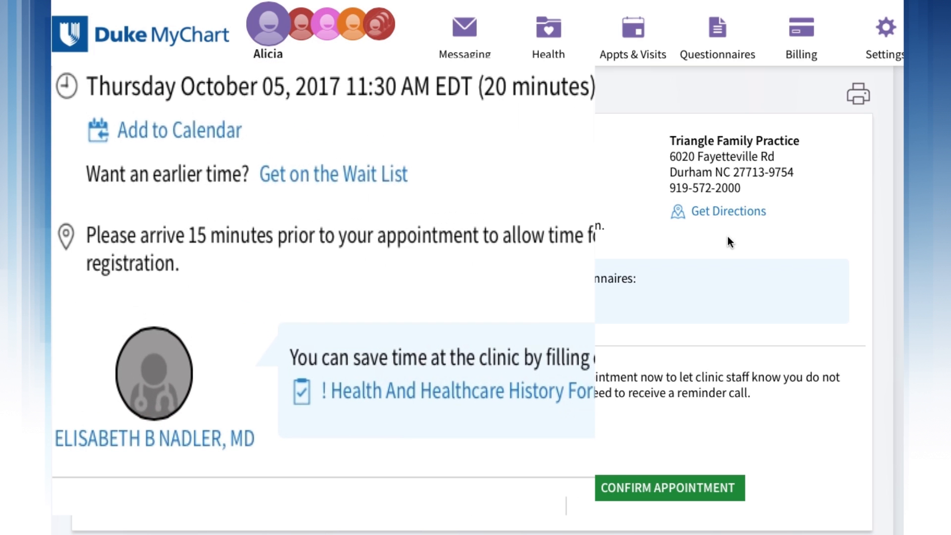
pyautogui.moveTo(177, 144)
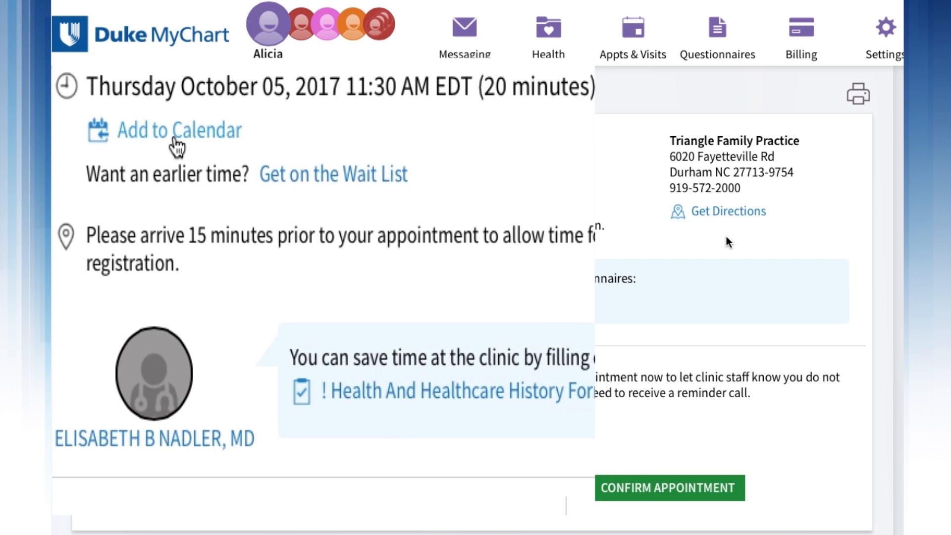
pyautogui.click(179, 129)
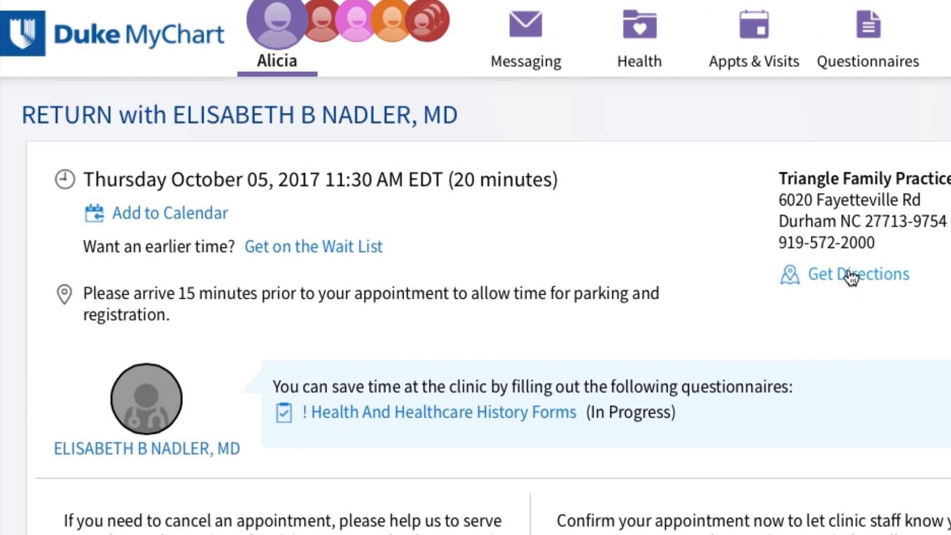
pyautogui.scroll(-3)
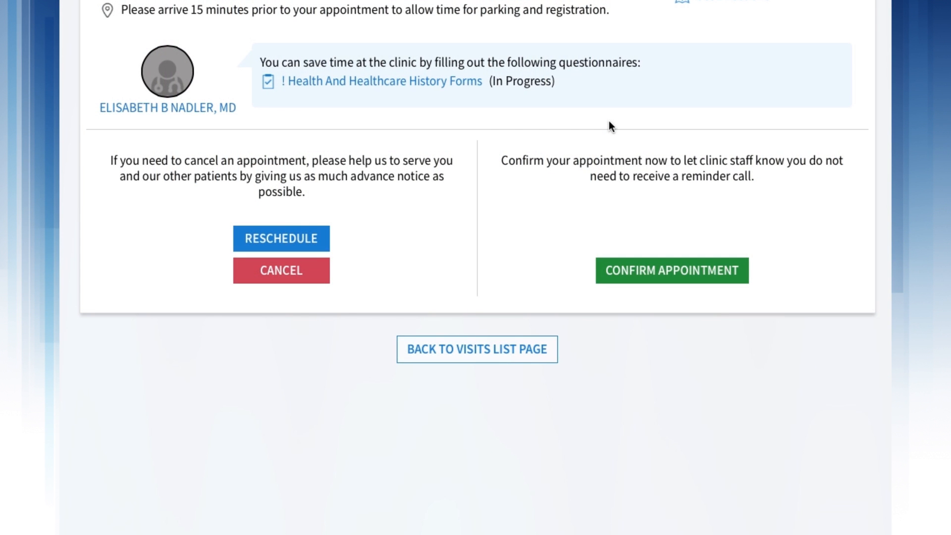
pyautogui.moveTo(410, 90)
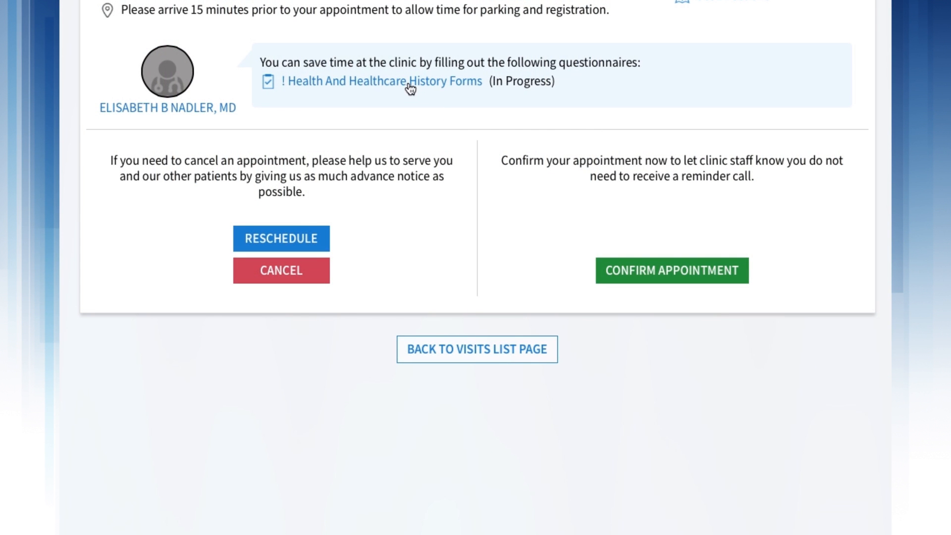
# Step: Review the Health And Healthcare History Forms questionnaire's medical, surgical and family history answers
pyautogui.click(383, 80)
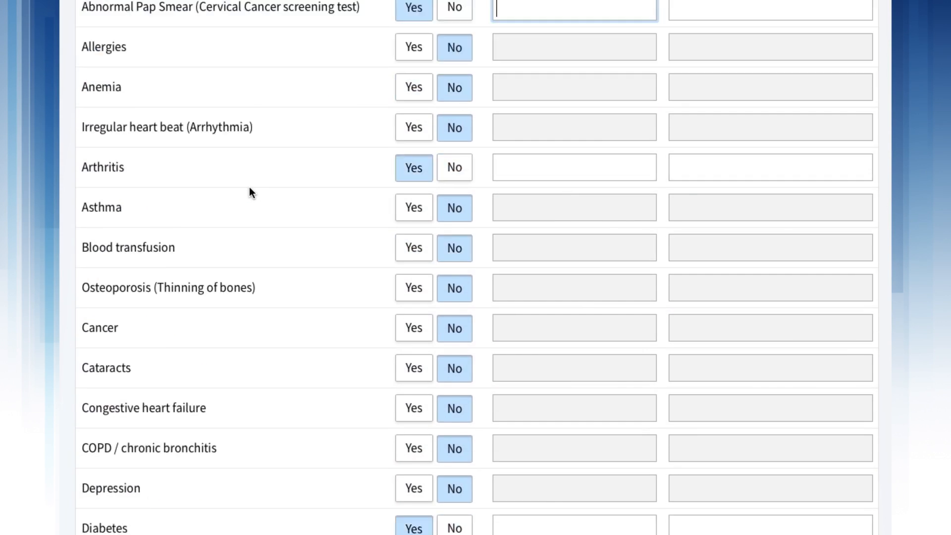
pyautogui.scroll(-3)
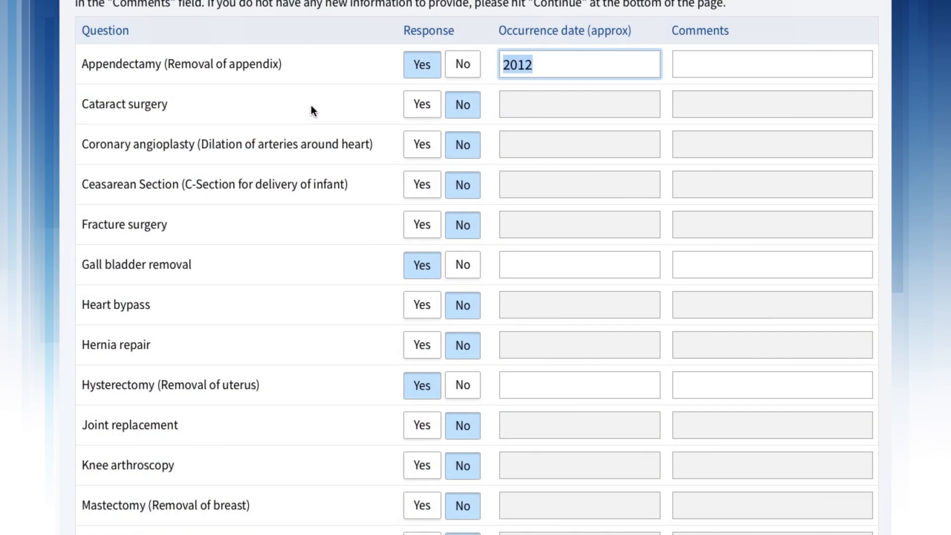
pyautogui.scroll(-3)
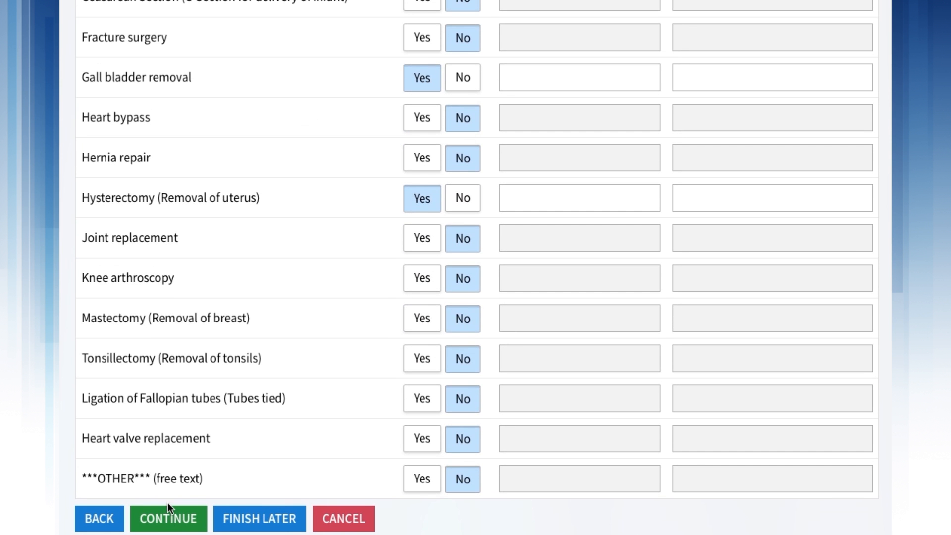
pyautogui.moveTo(292, 399)
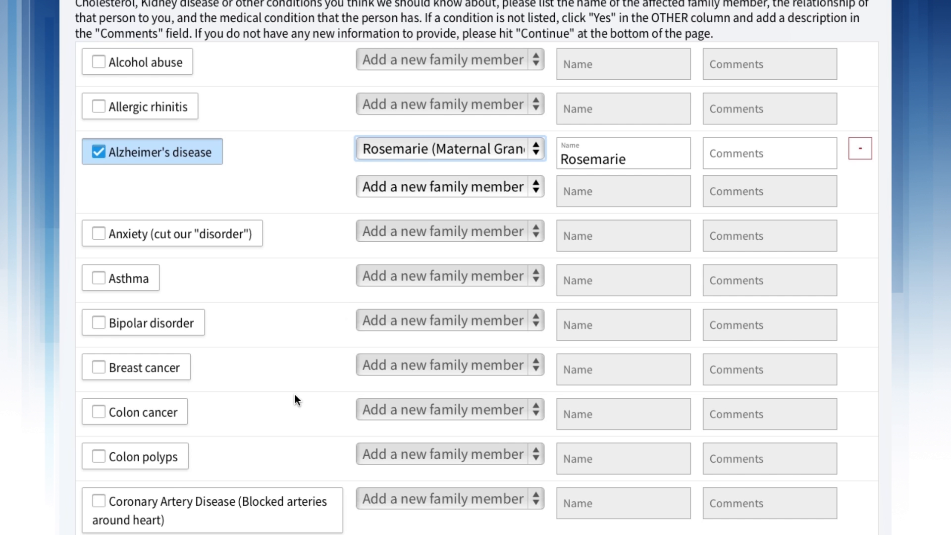
pyautogui.scroll(-3)
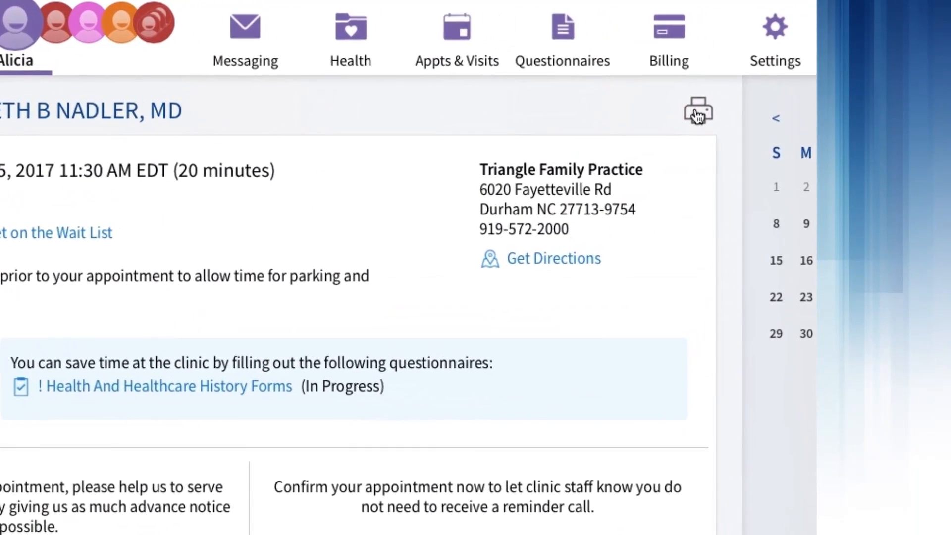
pyautogui.moveTo(696, 115)
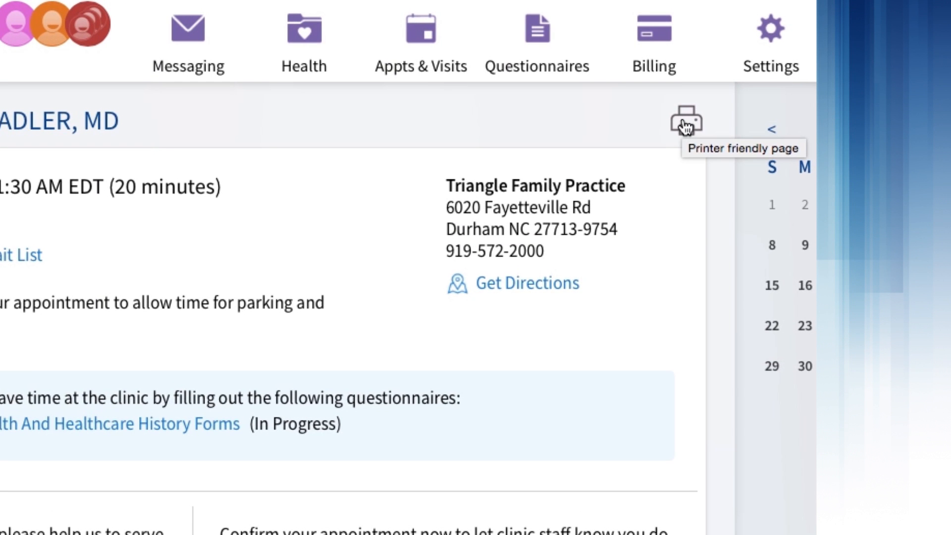